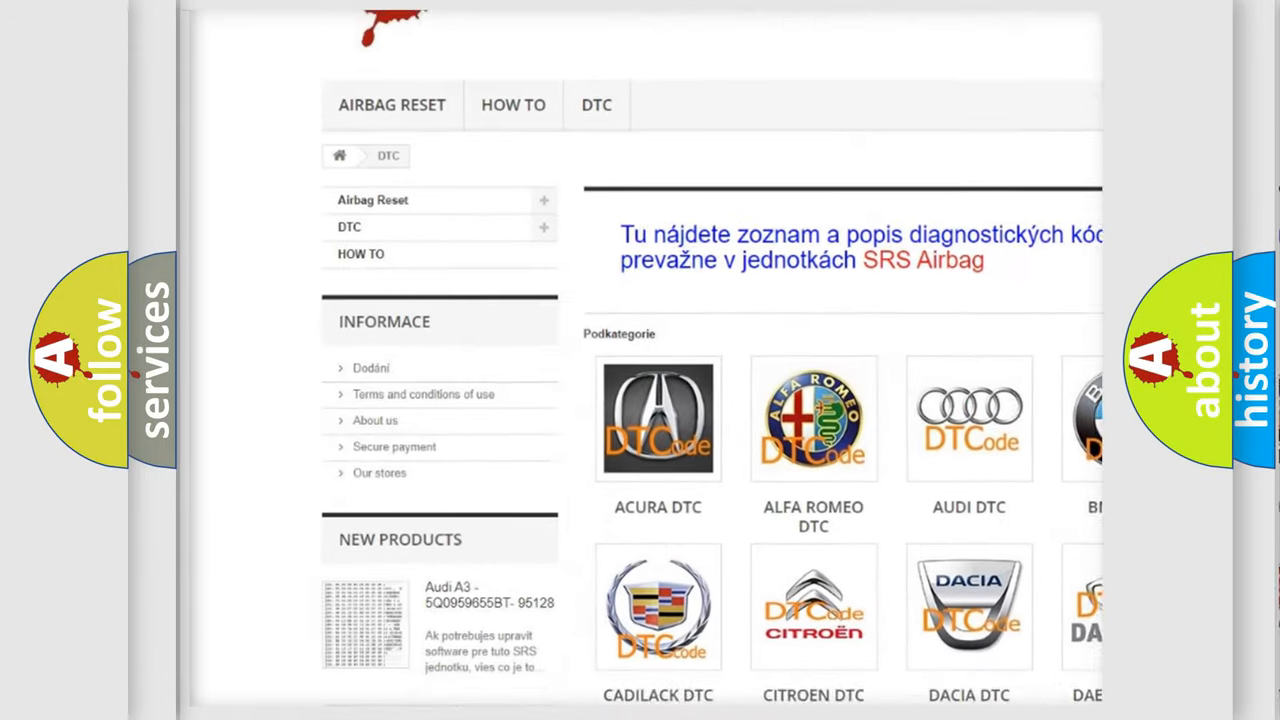
pyautogui.scroll(-3)
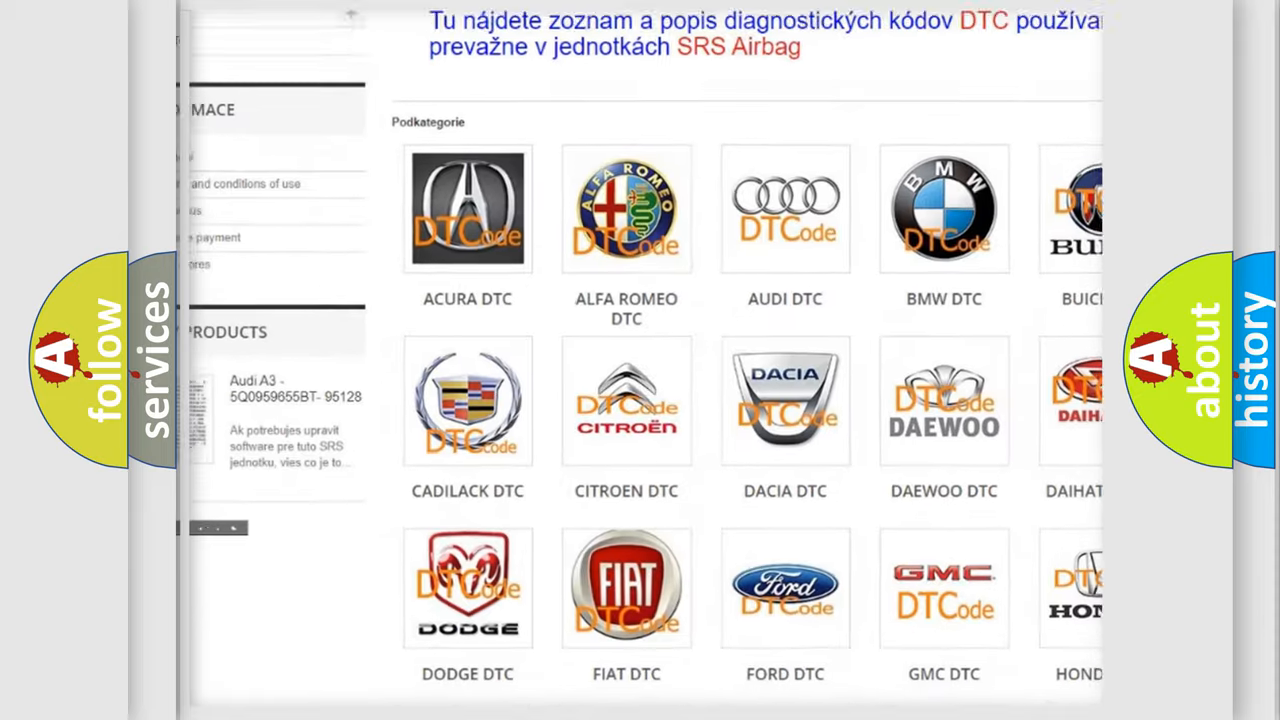
pyautogui.scroll(-3)
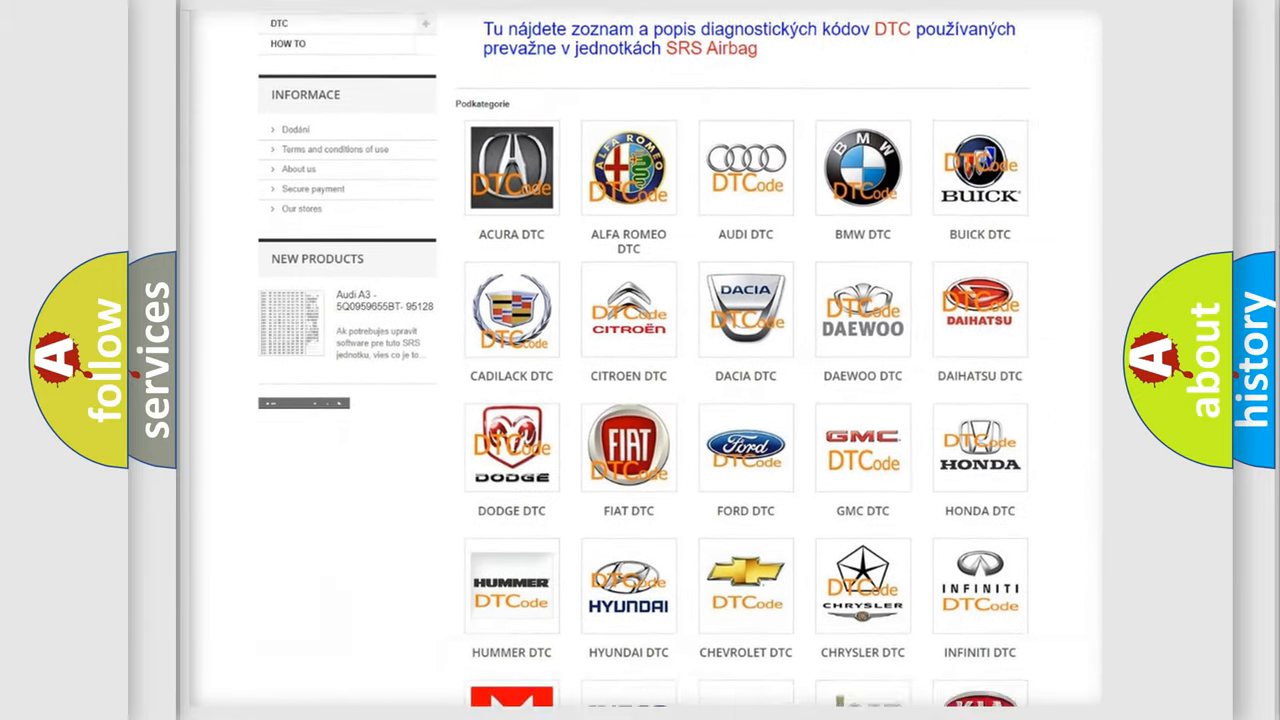
pyautogui.scroll(-3)
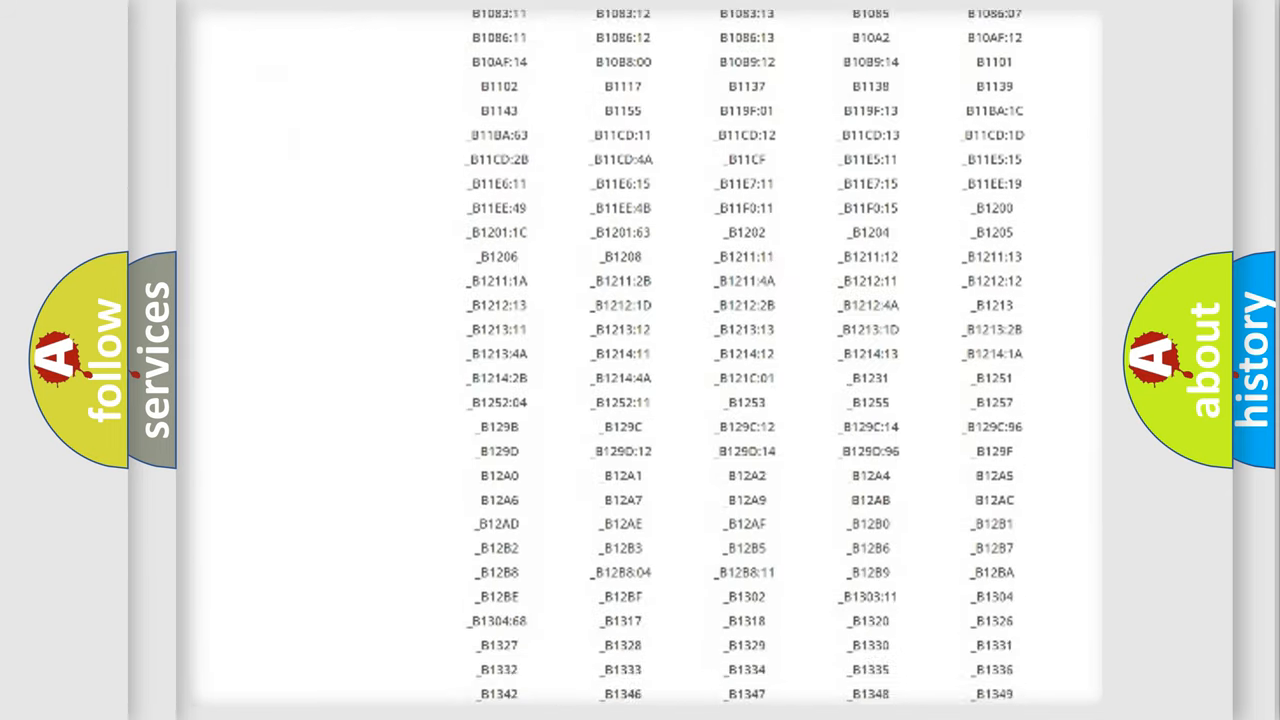
pyautogui.scroll(-3)
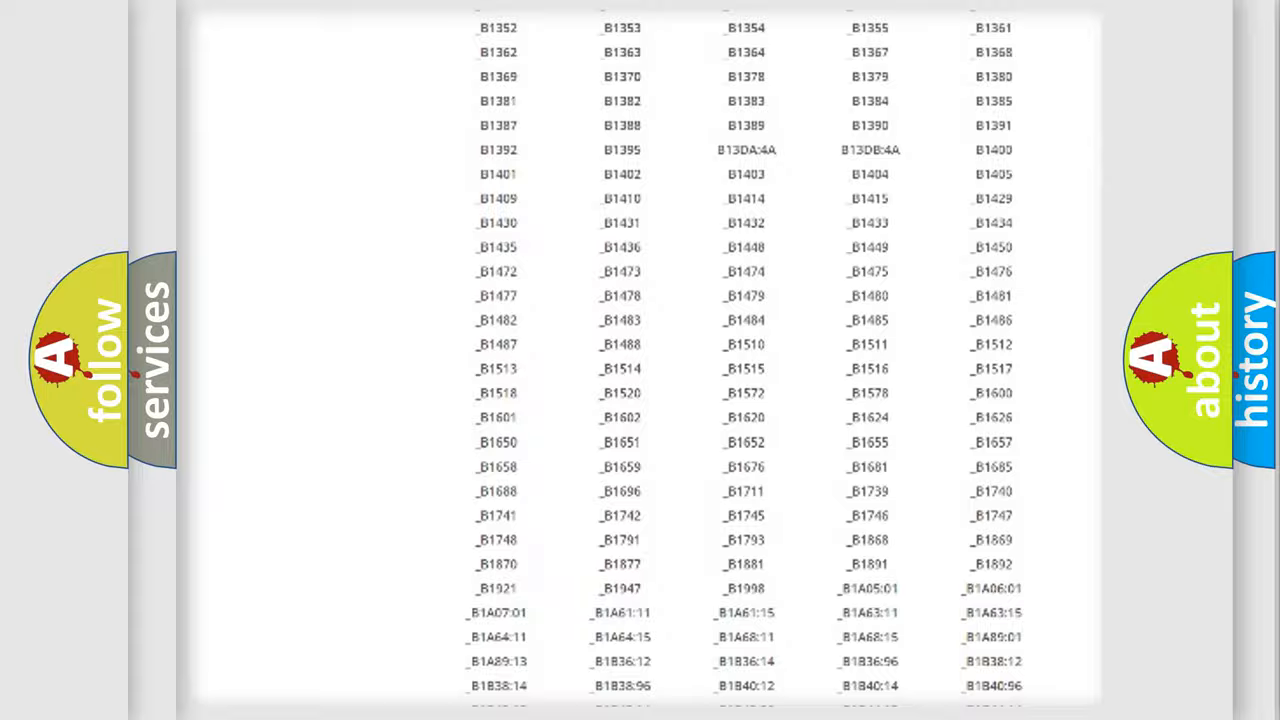